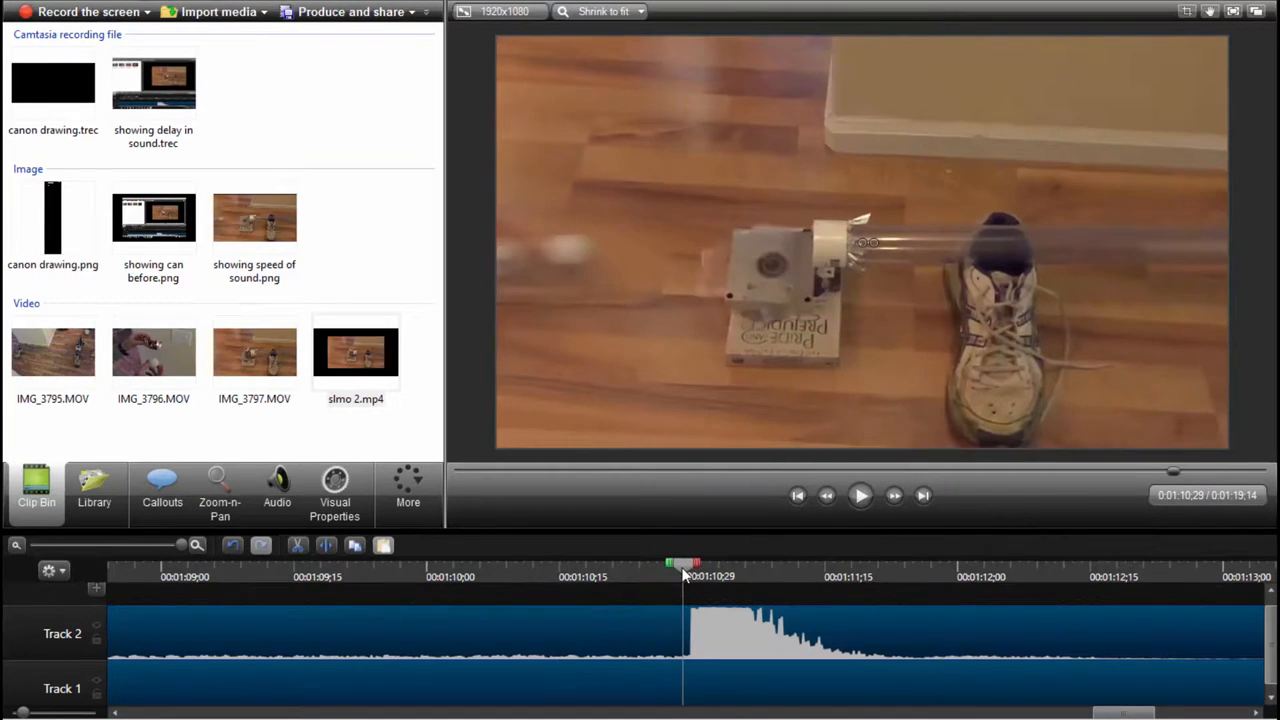
mouse_move(584, 588)
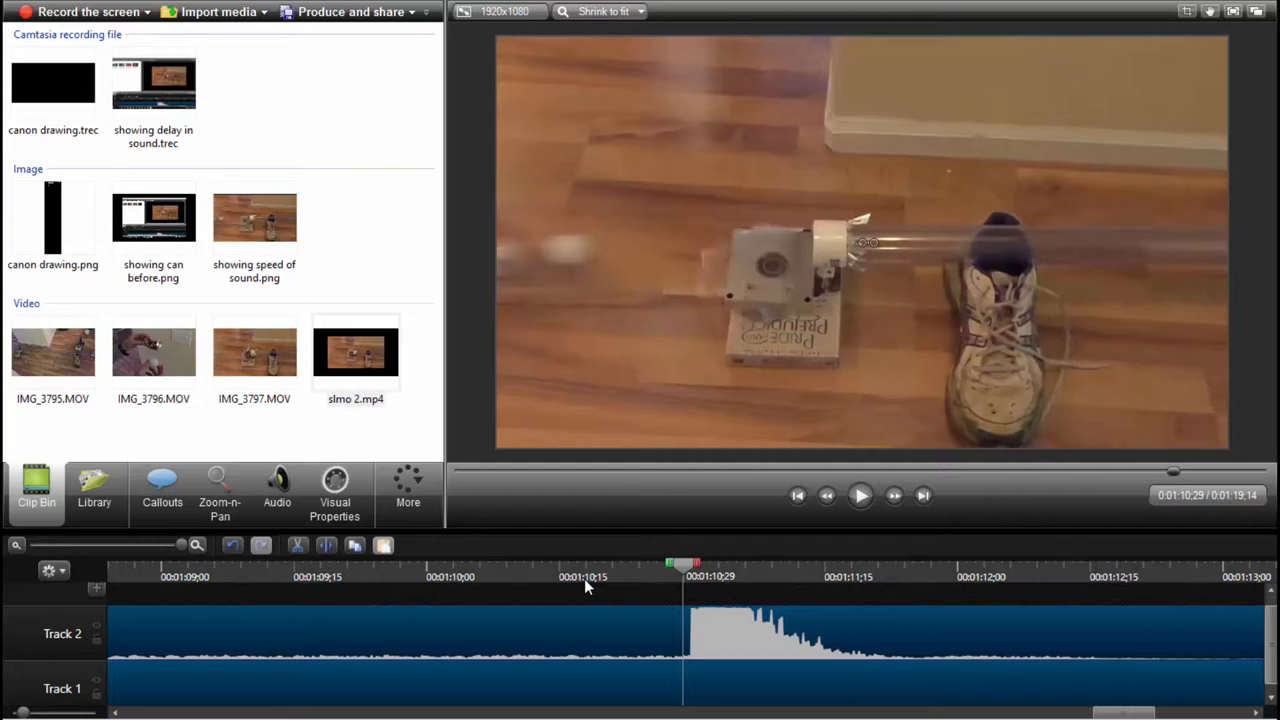
mouse_move(576, 594)
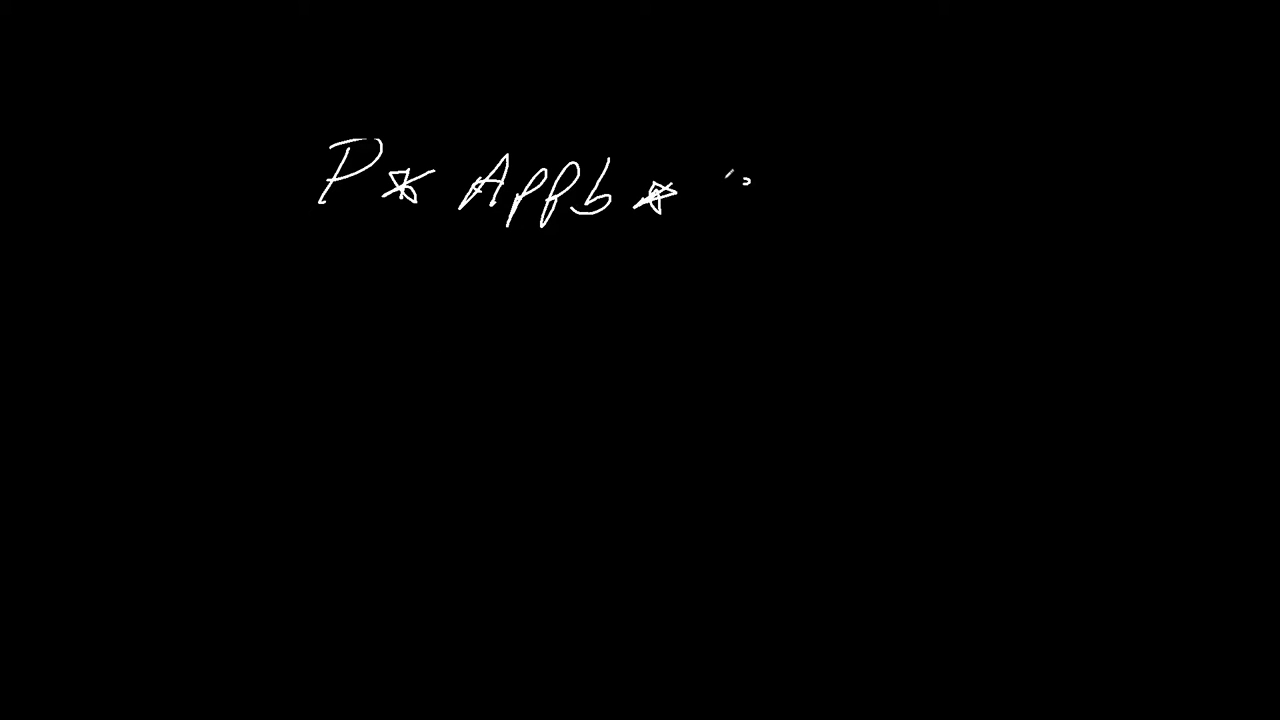
Handwrite P*Appb*g = FORCE, FORCE/MASS = A and Velocity = √(2*A*distance) on the canvas
drag(720, 180, 720, 280)
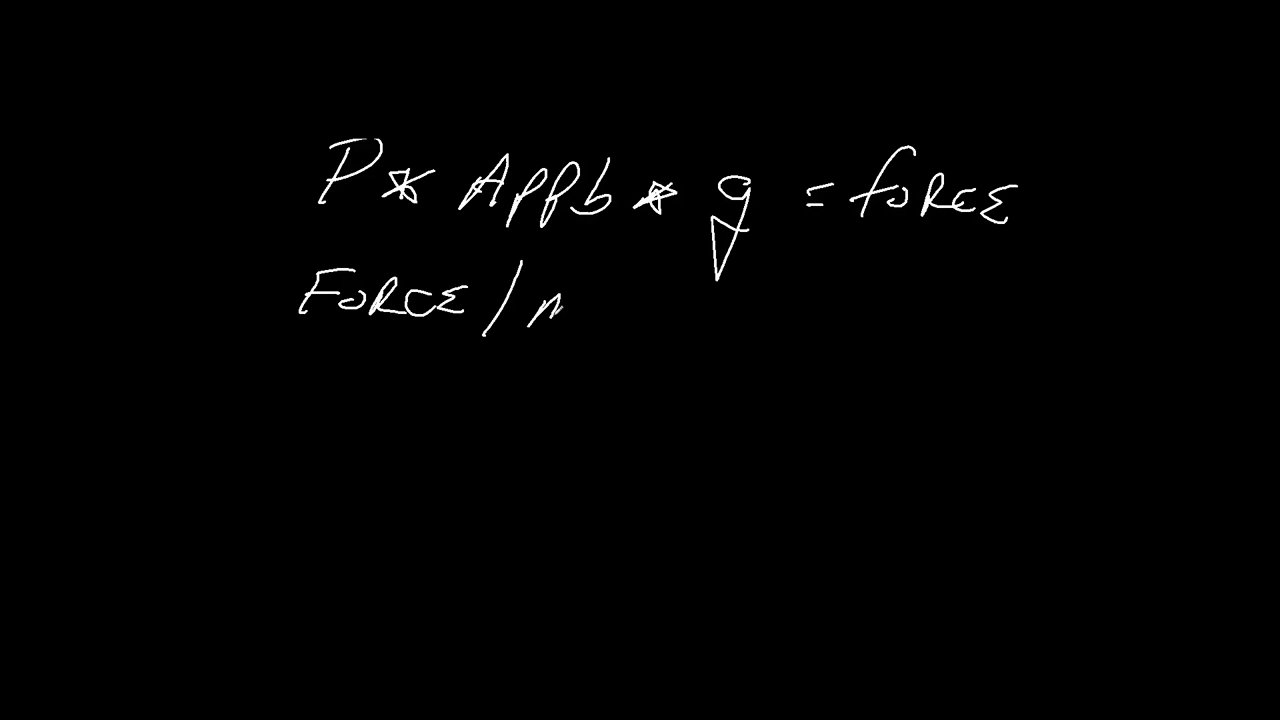
text(MASS = A)
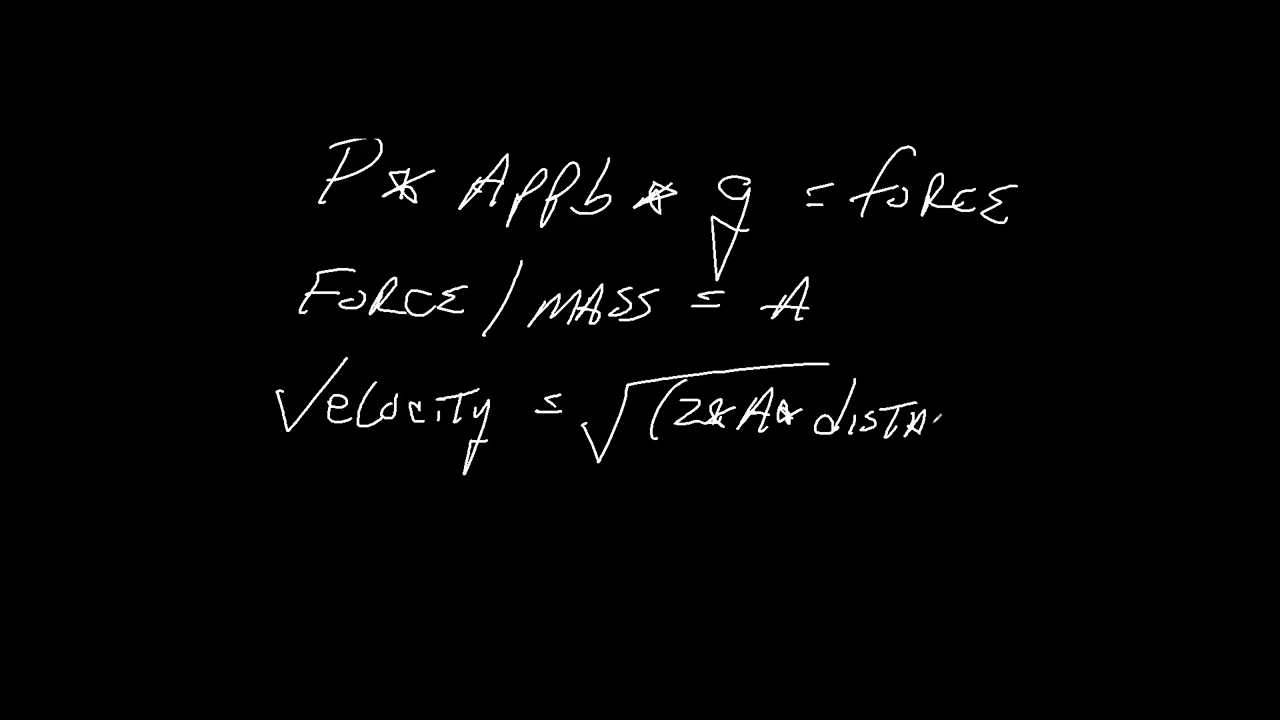
text(nce ))
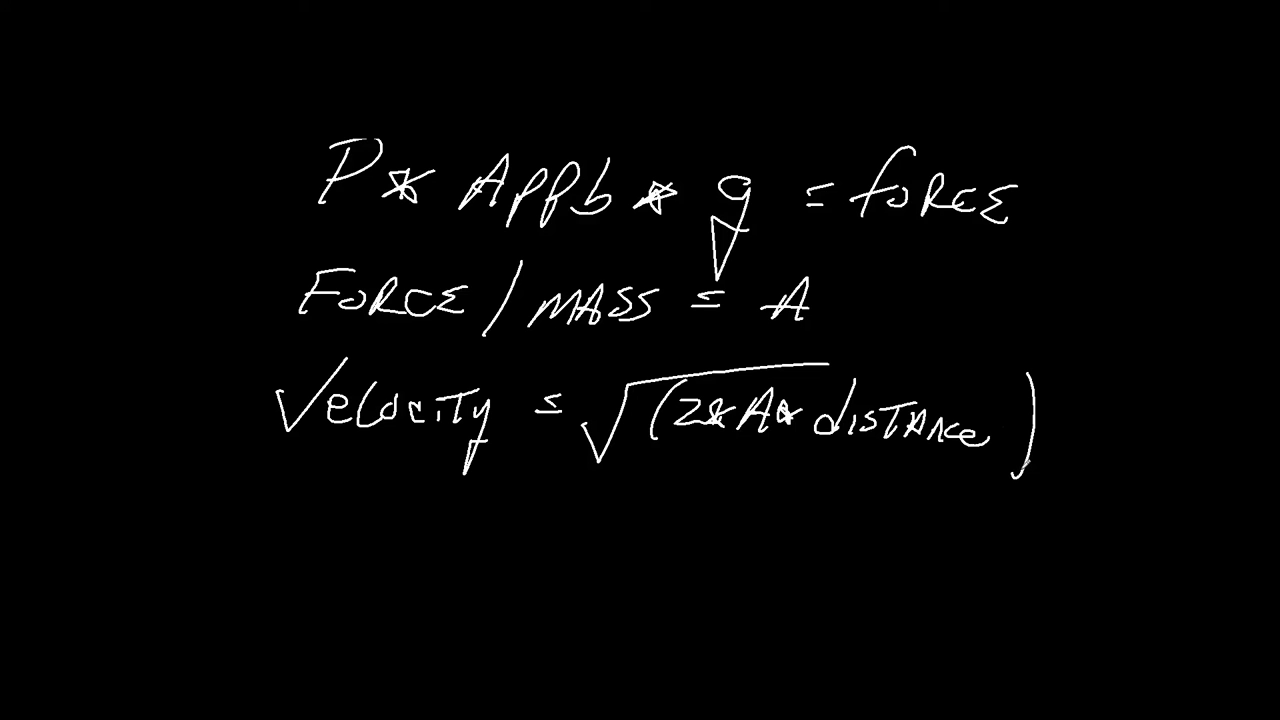